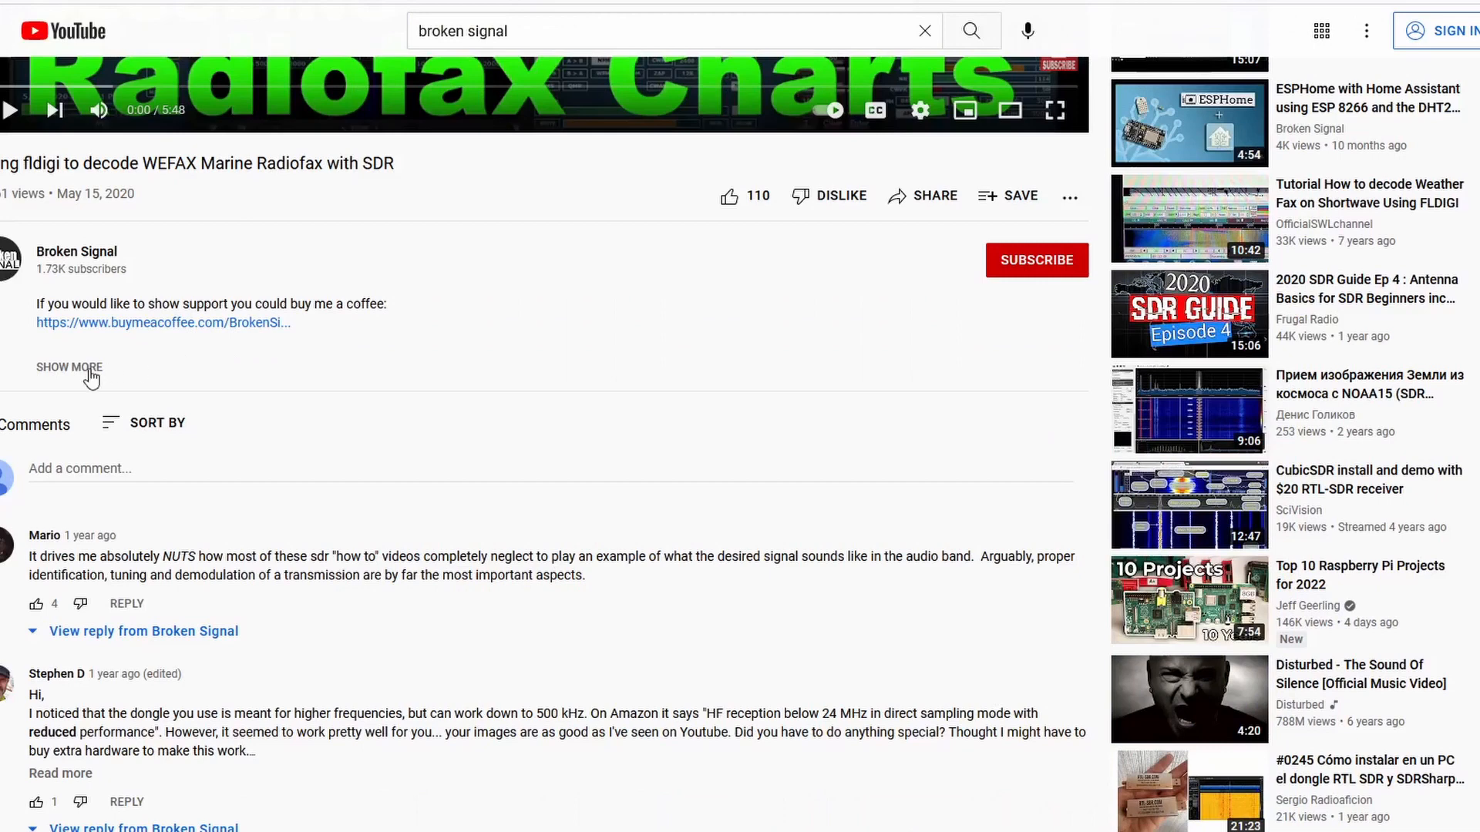
Step: Scroll the uBITX page past the receiver and transmitter specs to the "What's included" list
click(70, 367)
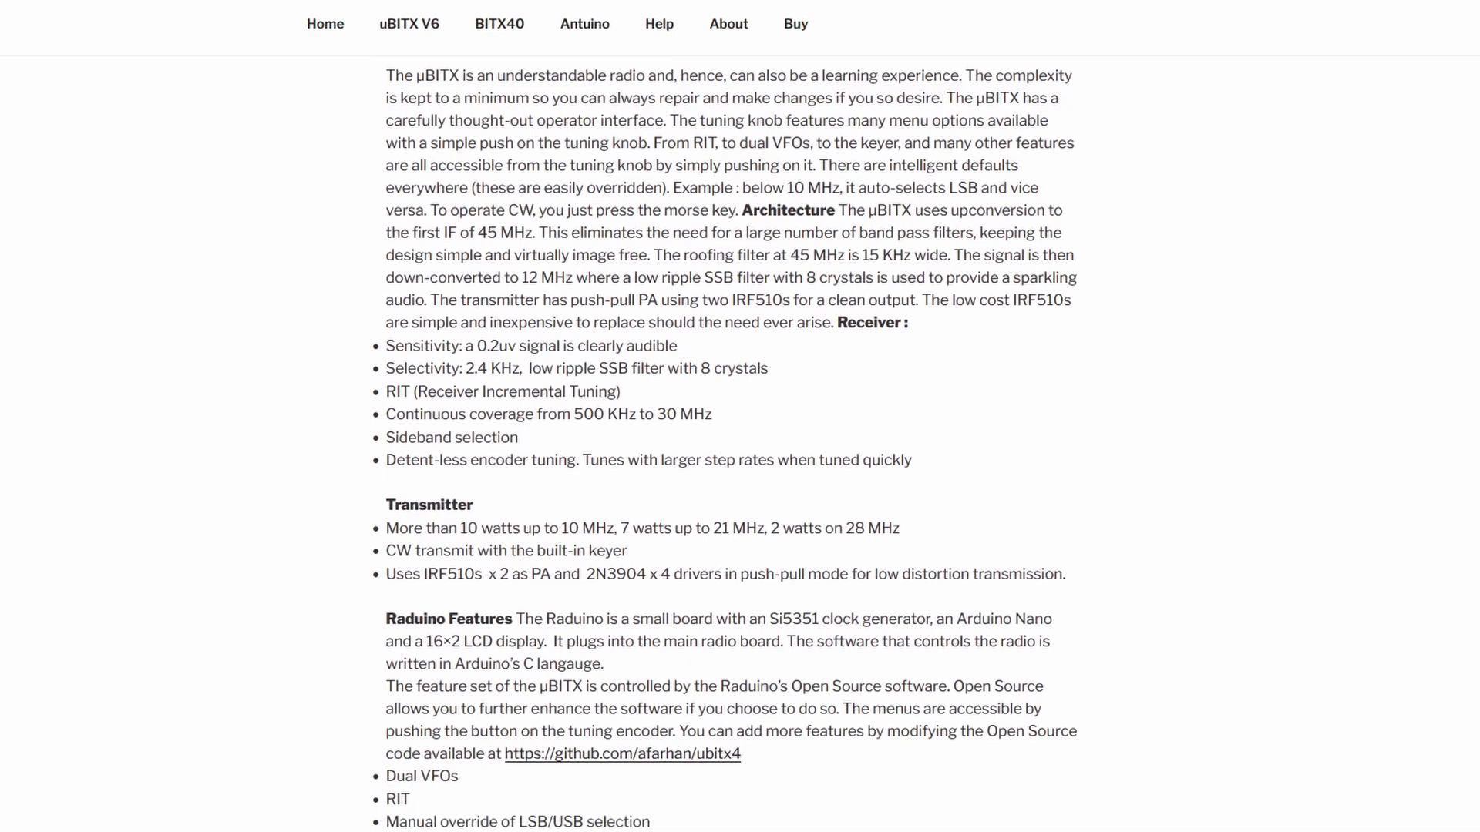
scroll(down, 3)
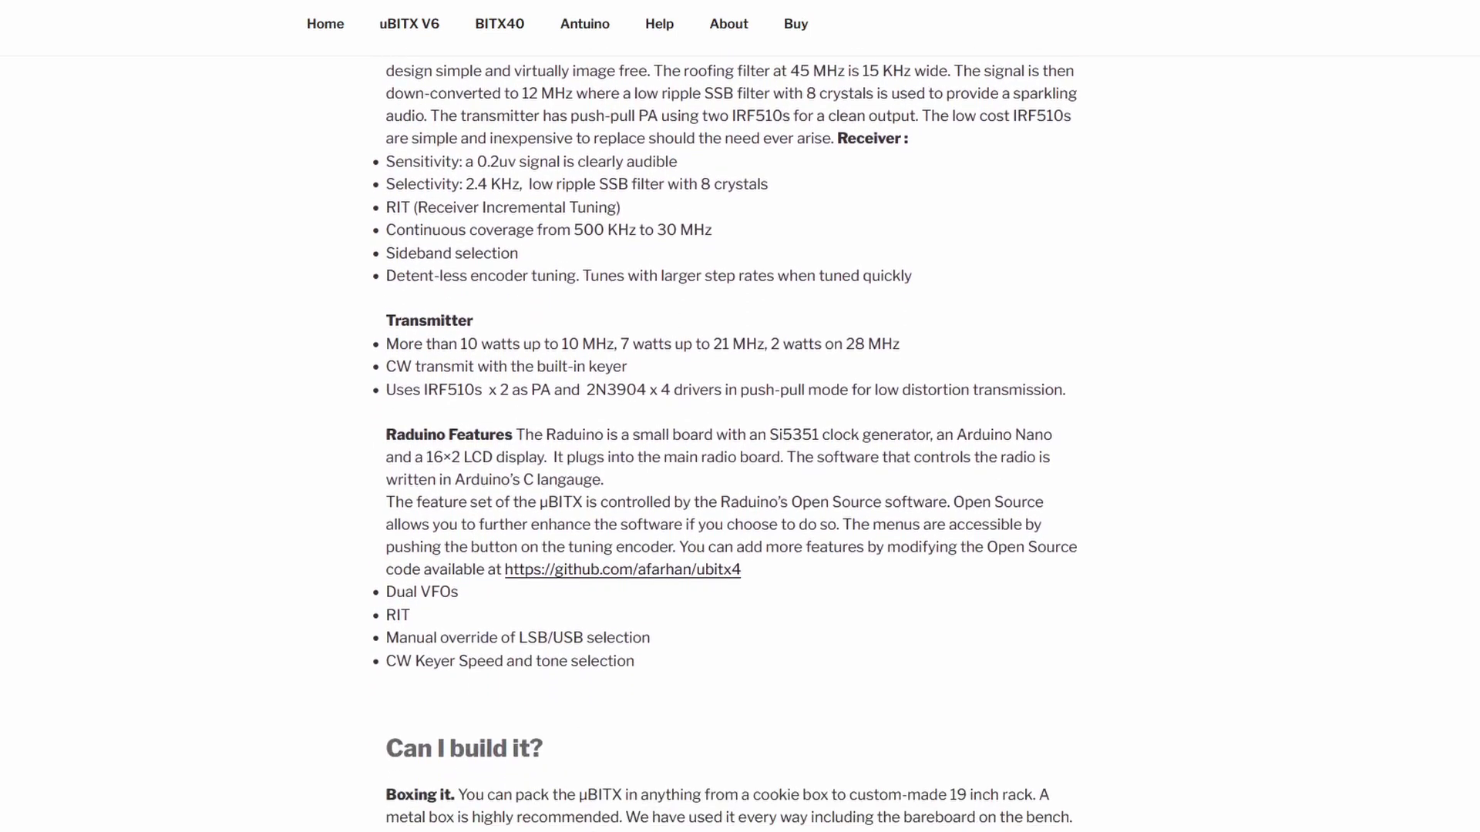
scroll(down, 3)
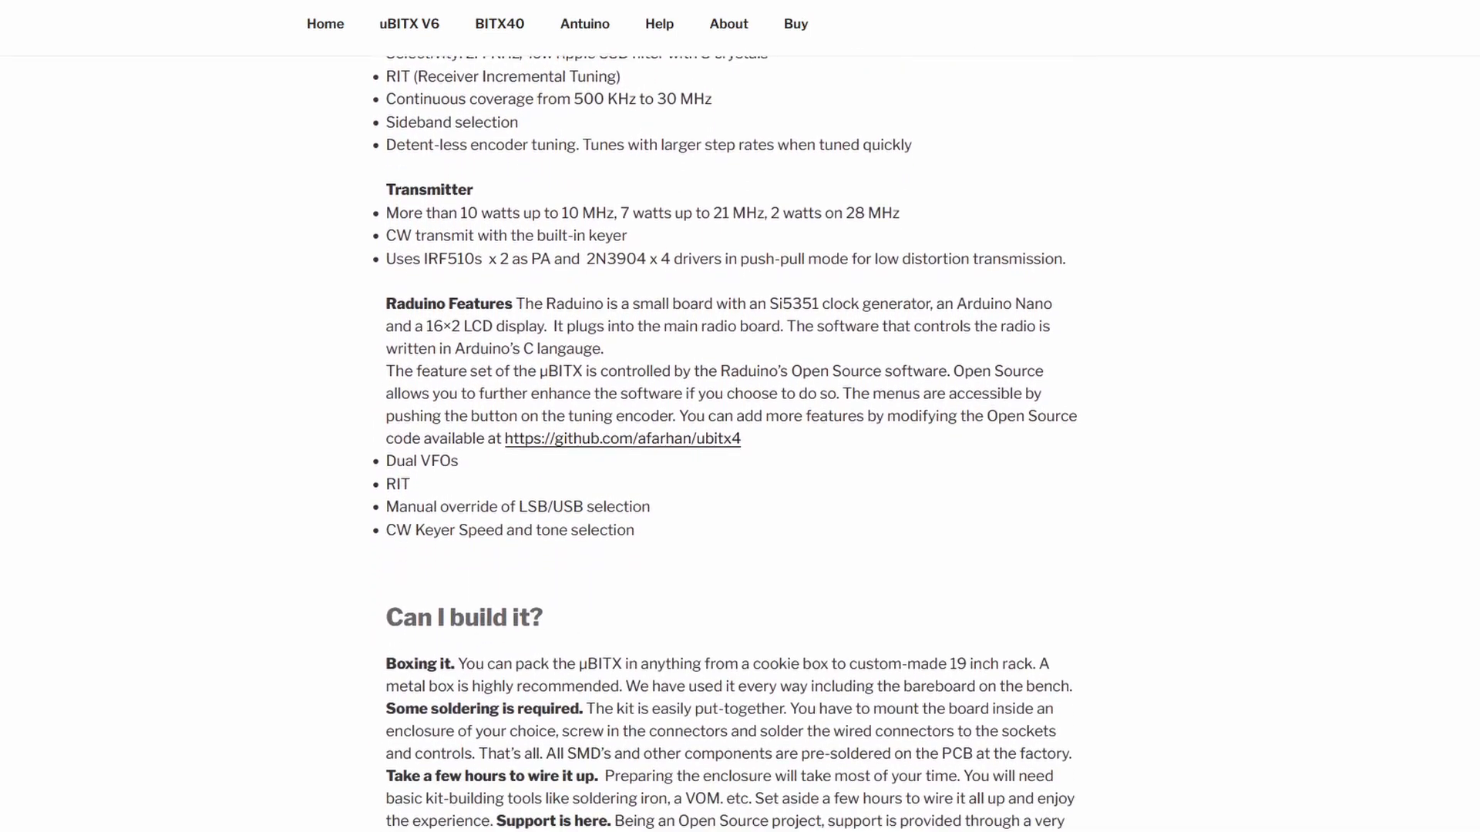
scroll(down, 3)
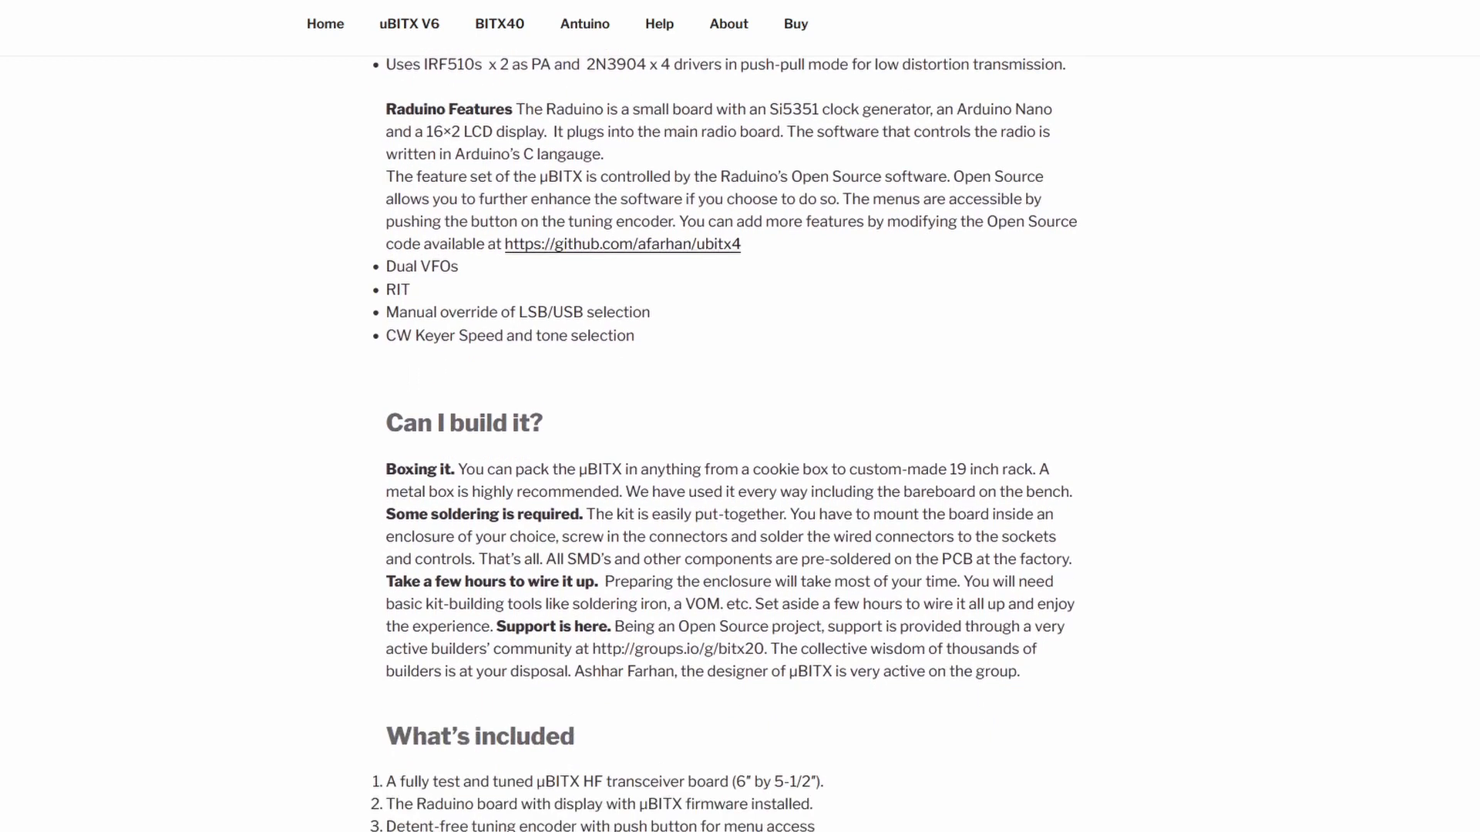
scroll(down, 3)
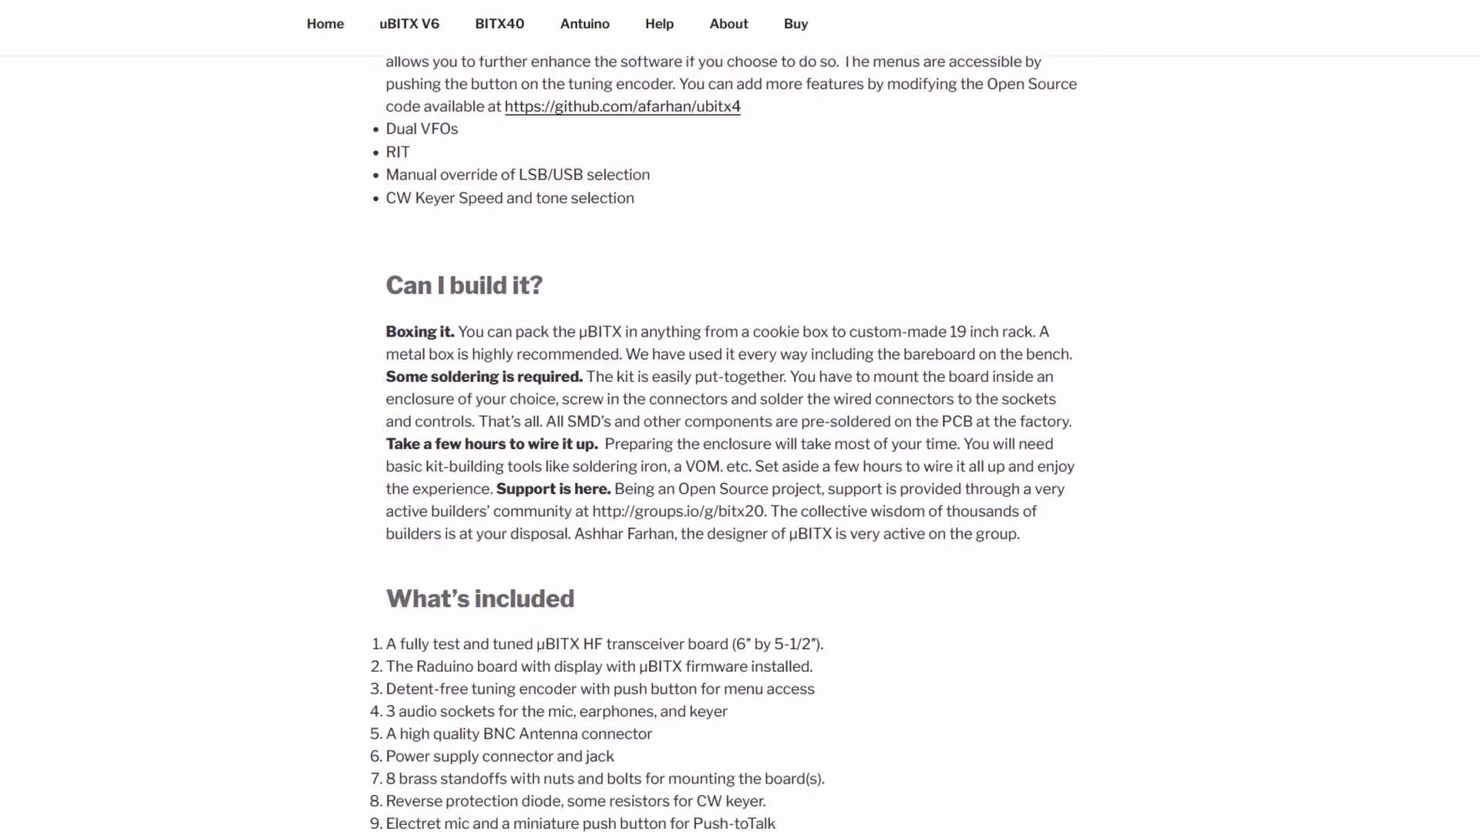
scroll(down, 3)
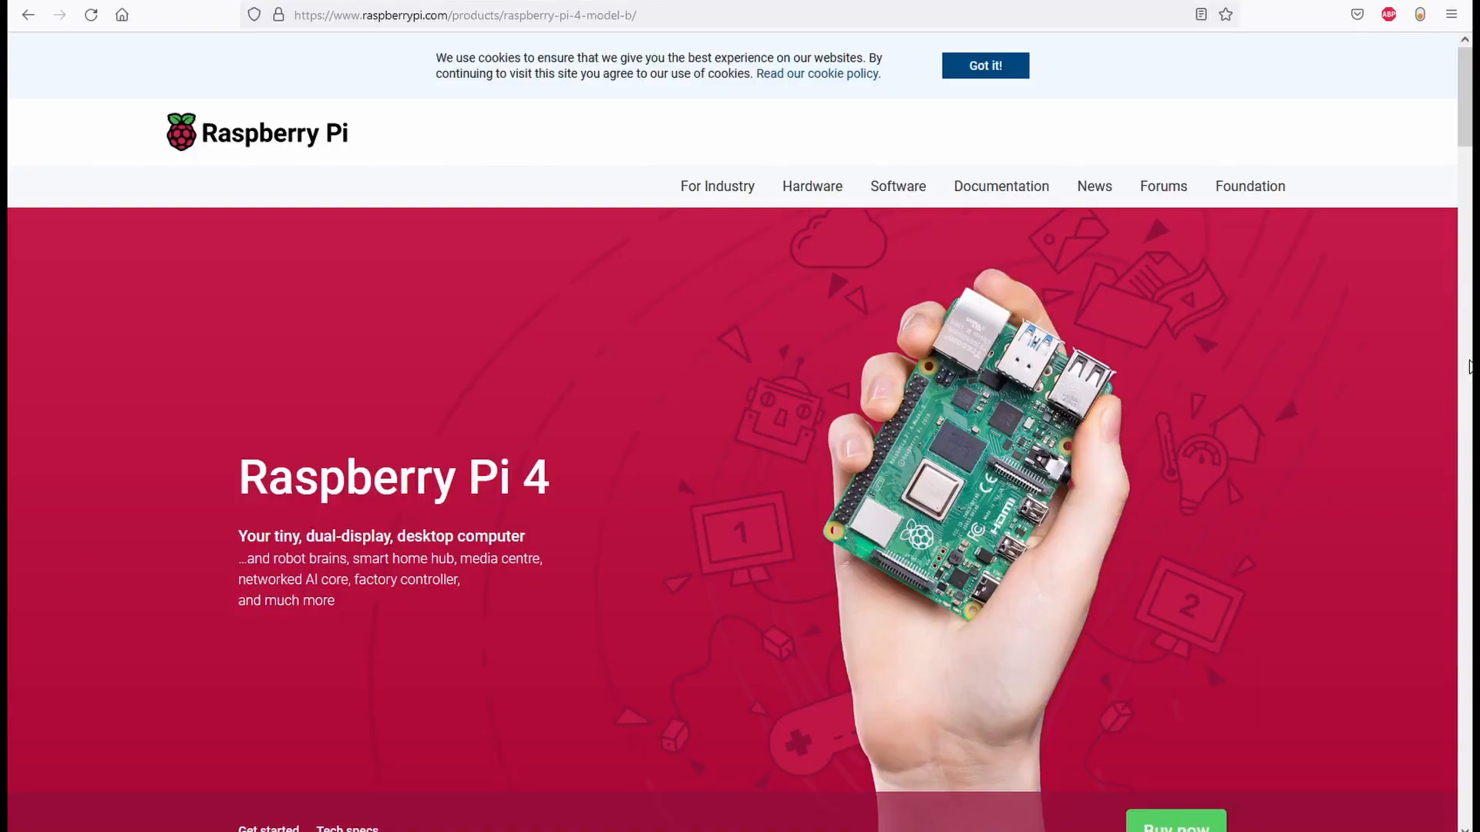
mouse_move(1457, 111)
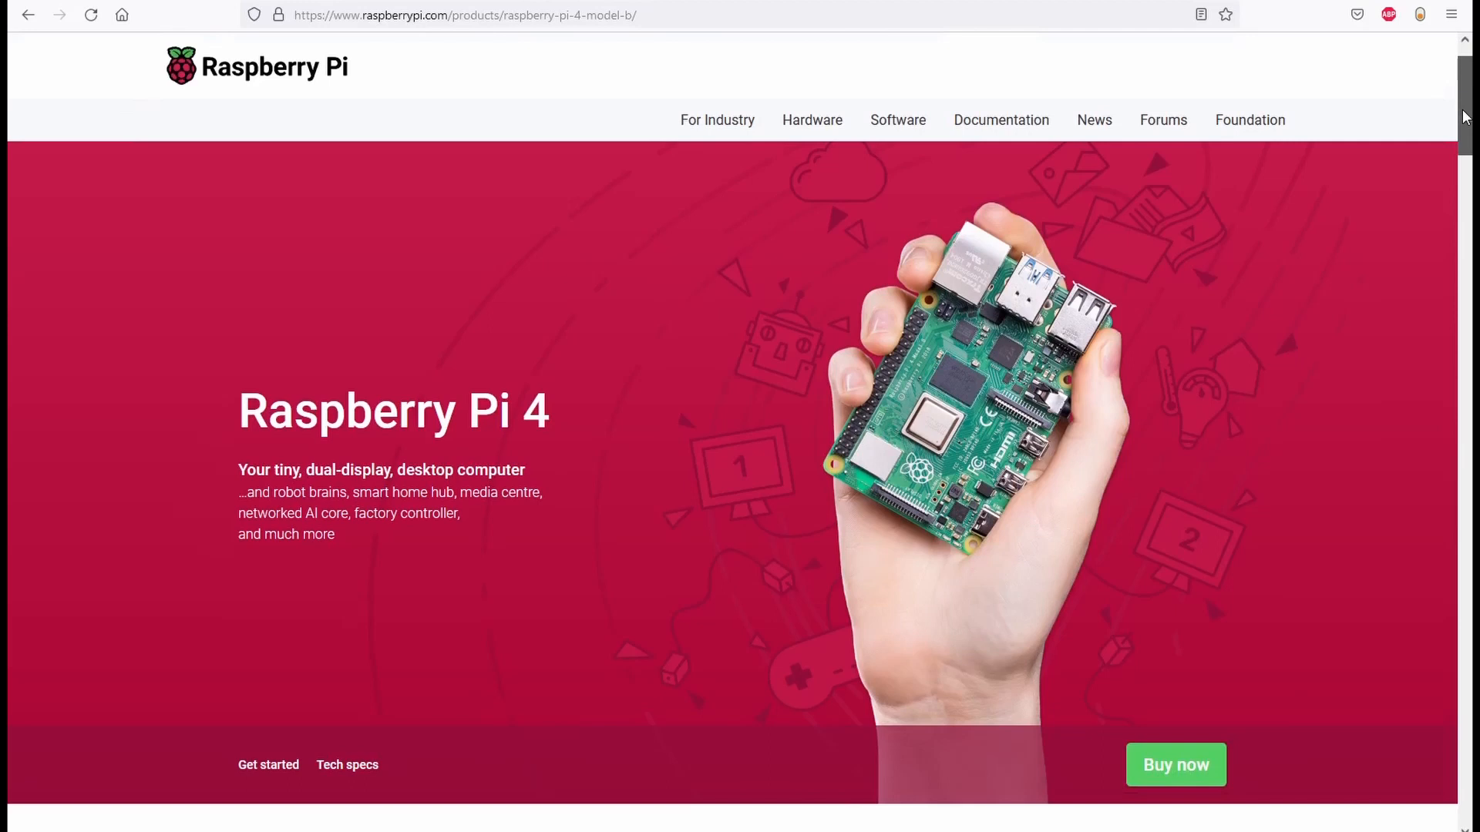
Step: Scroll slightly down the Raspberry Pi 4 Model B product page
scroll(down, 3)
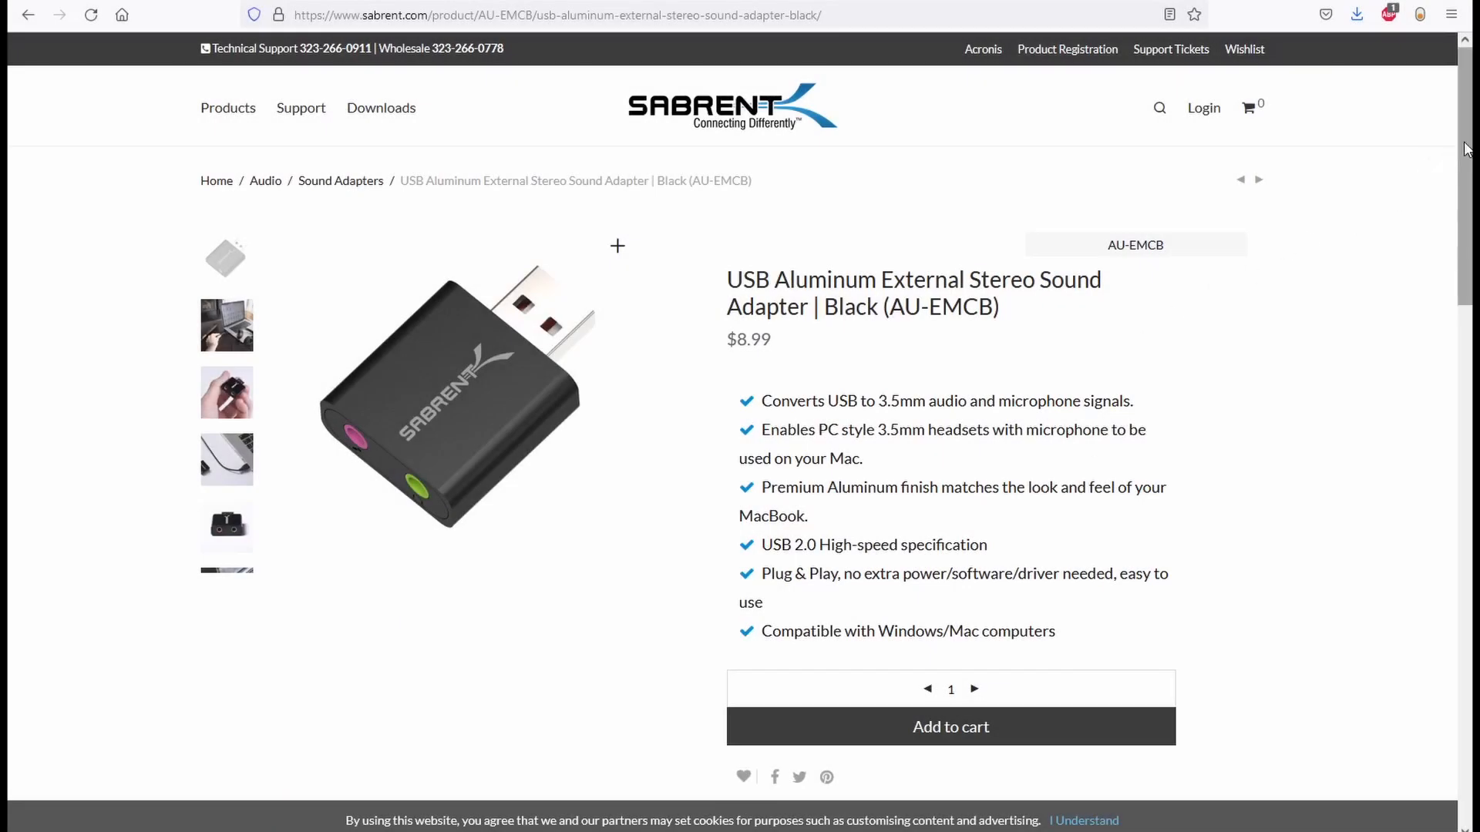
Step: Scroll the Sabrent AU-EMCB page down to its Description, features and system requirements
scroll(down, 3)
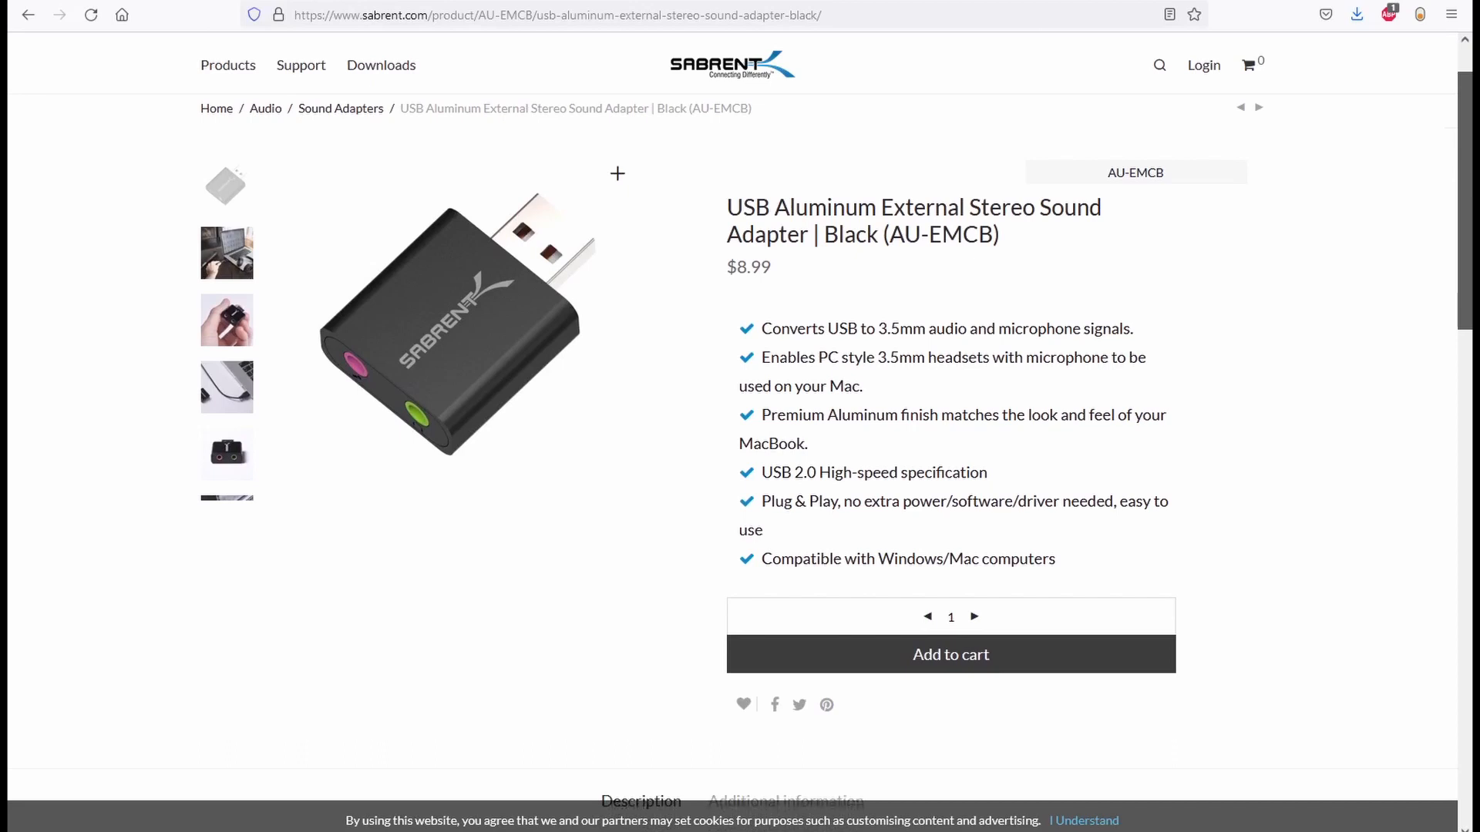
scroll(down, 3)
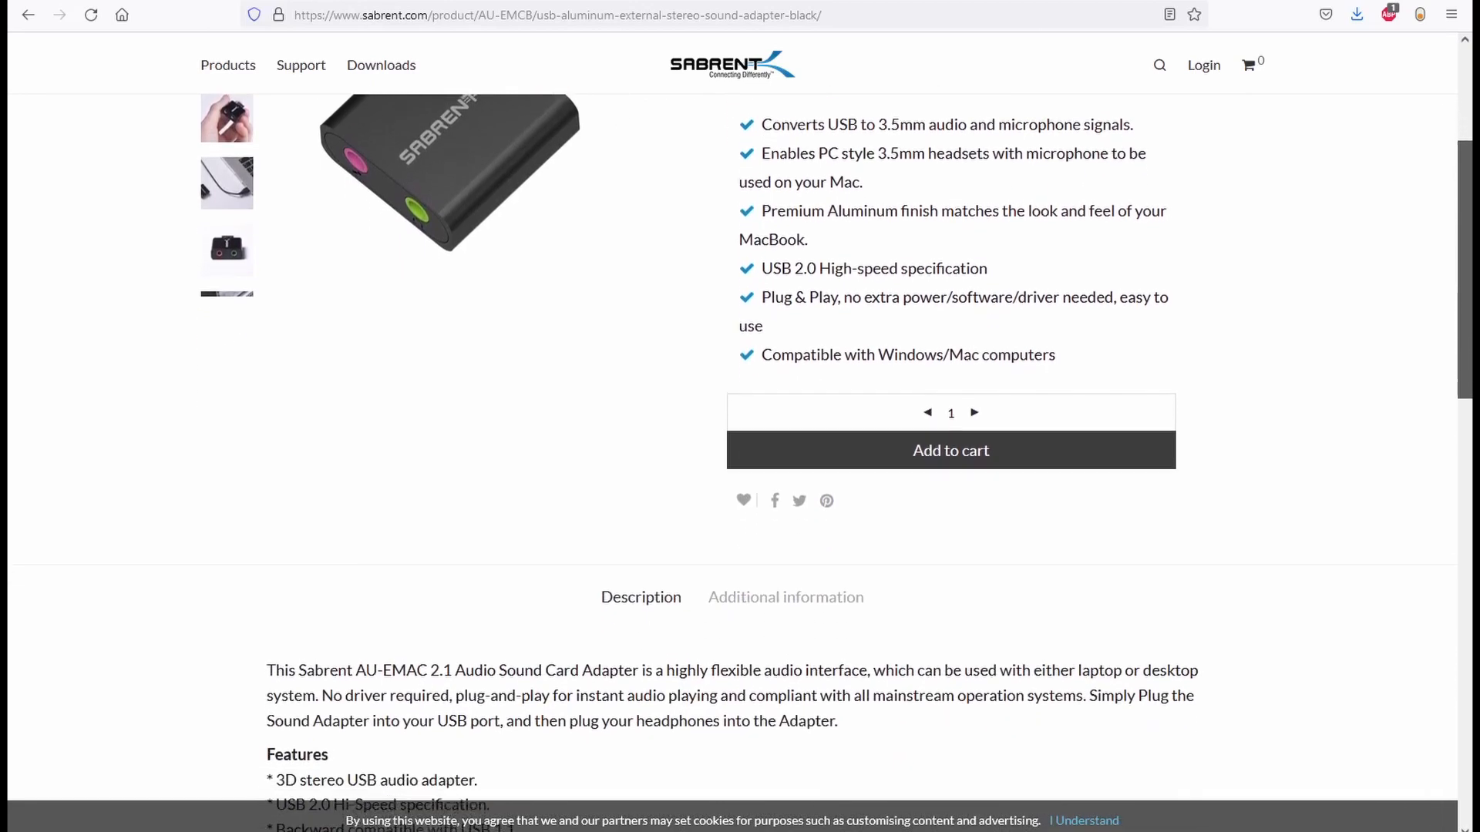
scroll(down, 3)
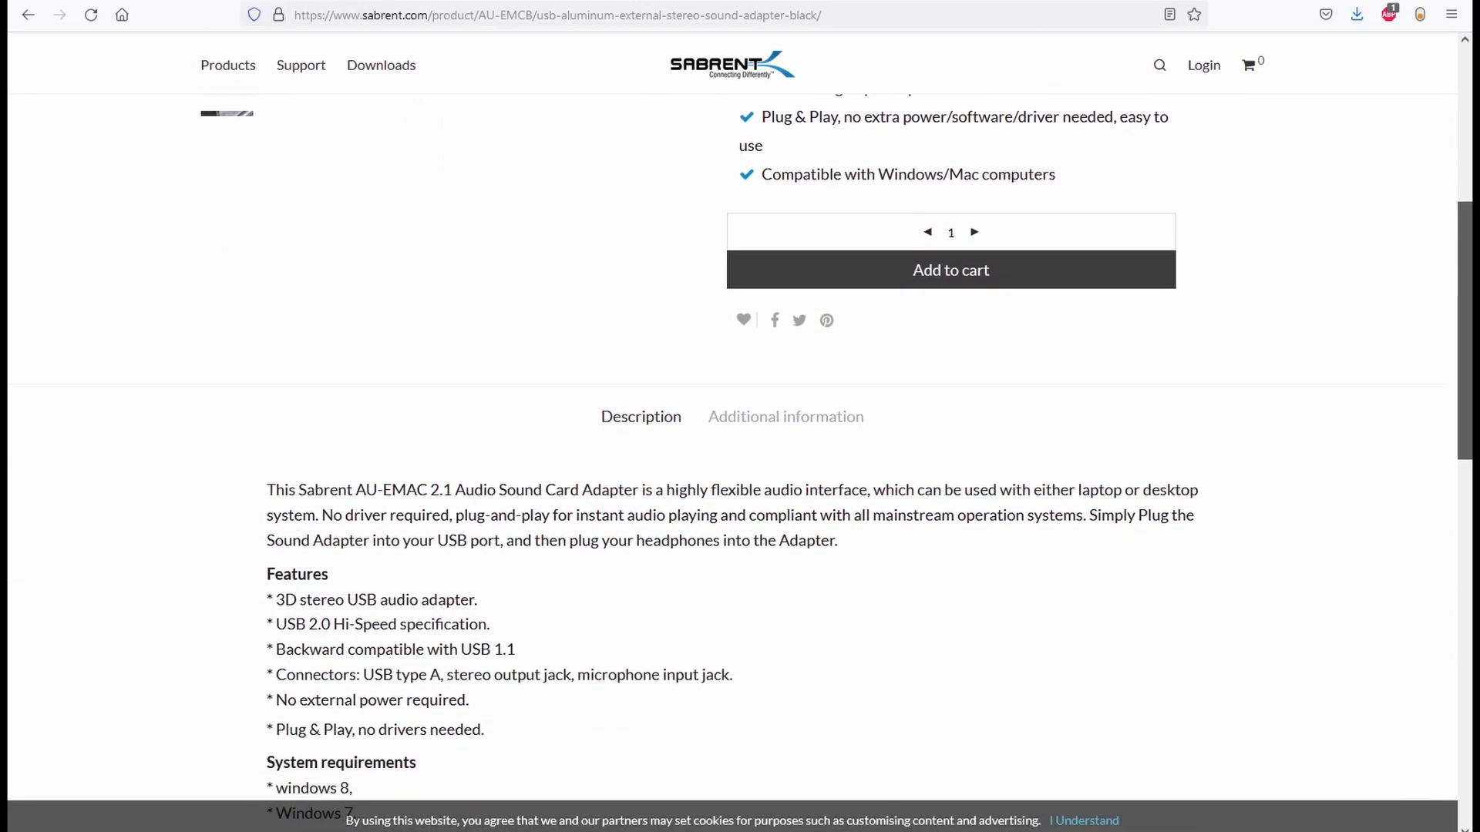
scroll(down, 3)
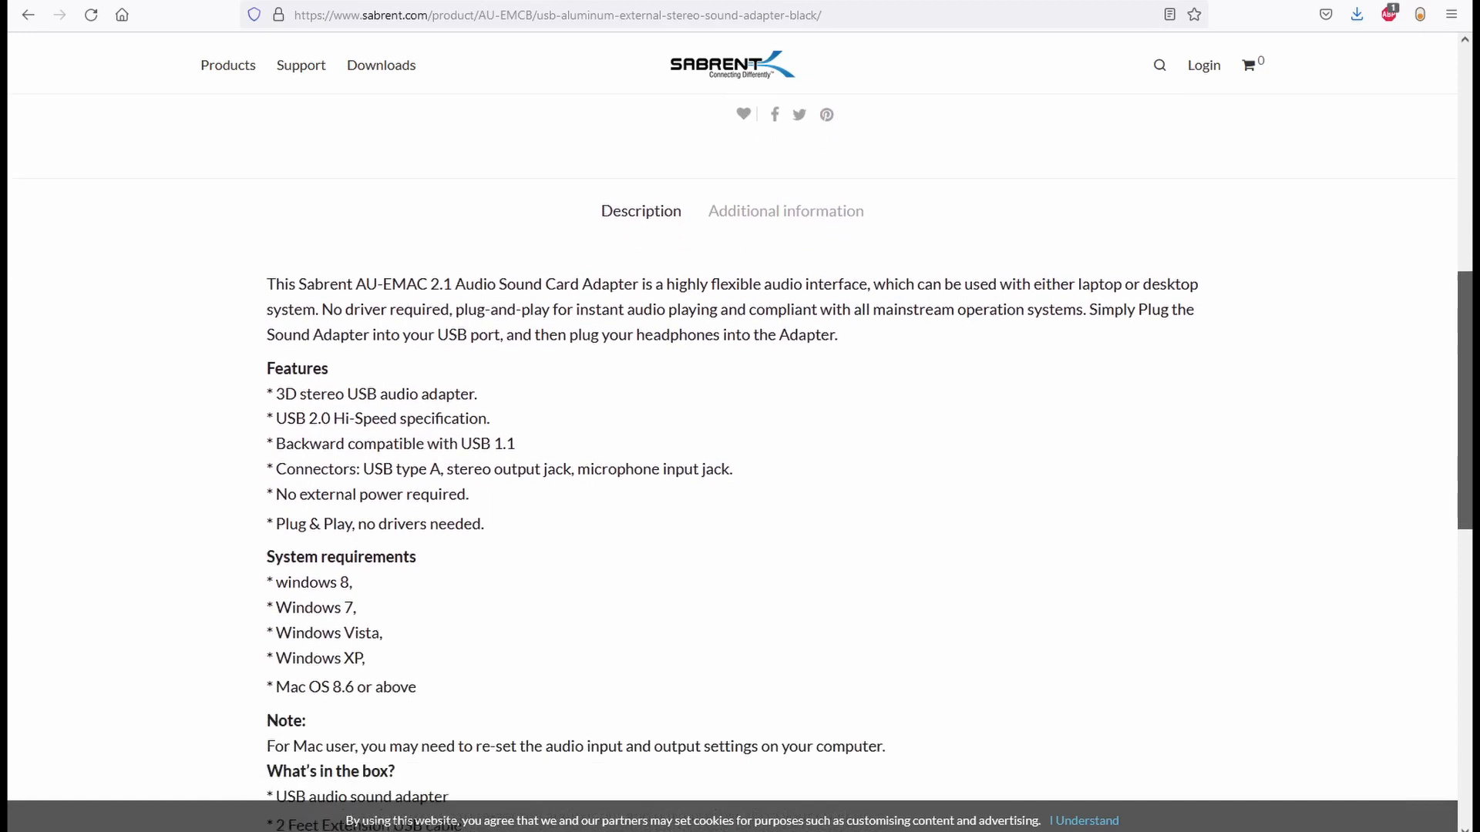
scroll(down, 3)
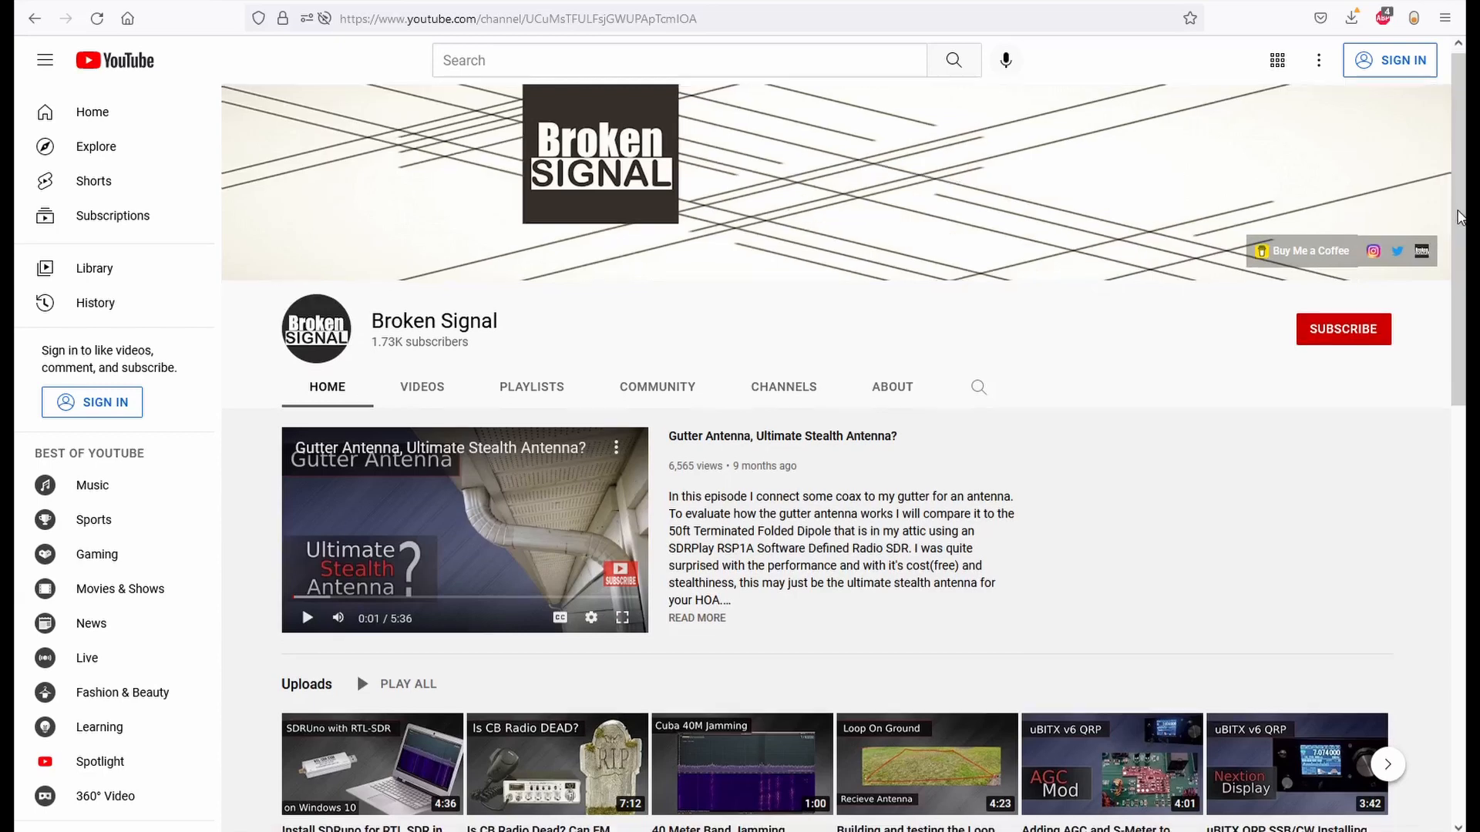
Step: Scroll down the Broken Signal YouTube channel's uploads
scroll(down, 3)
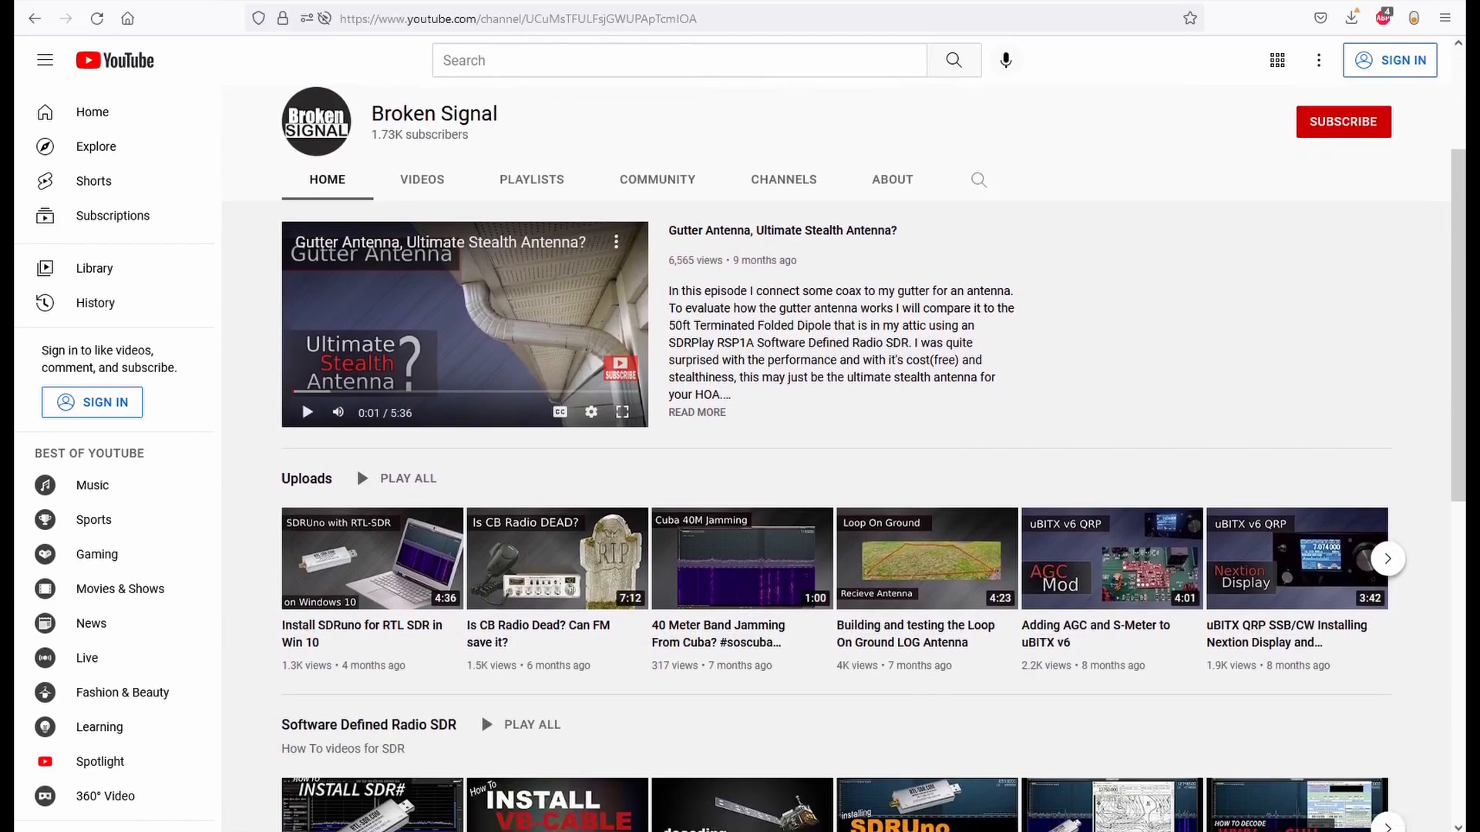